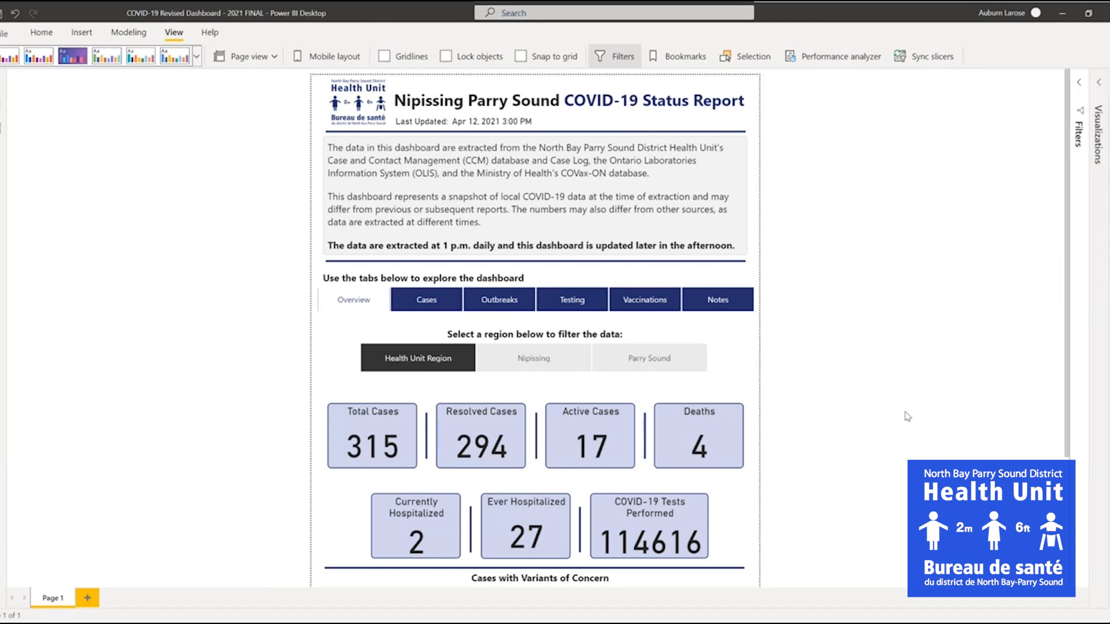
pyautogui.moveTo(880, 402)
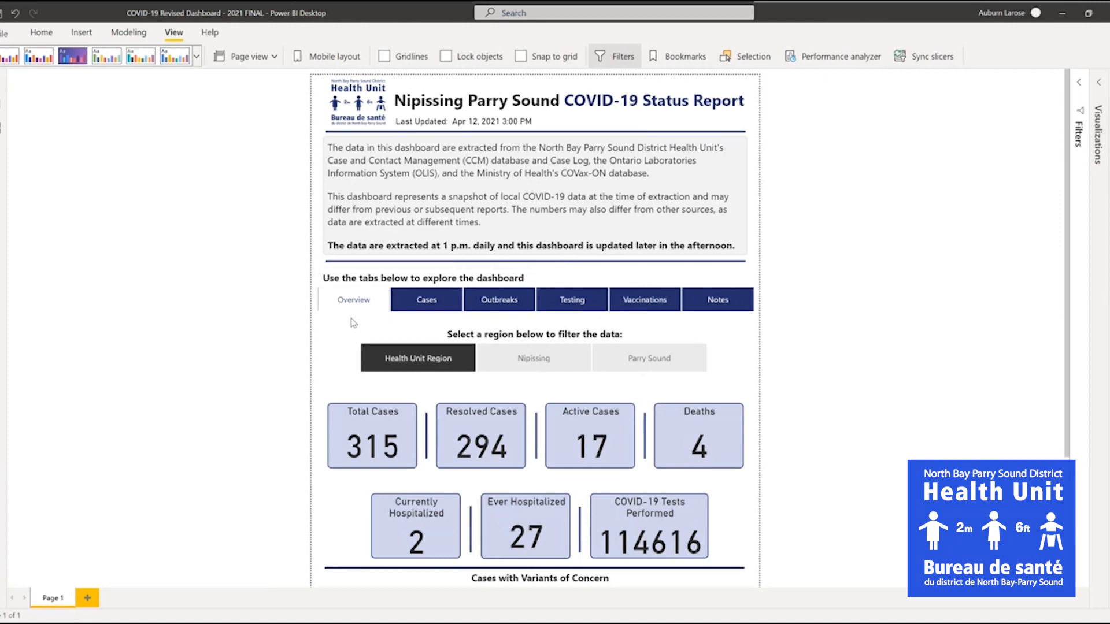
# - Scroll through the Overview, then switch to the Cases tab and scroll its case charts
pyautogui.scroll(-3)
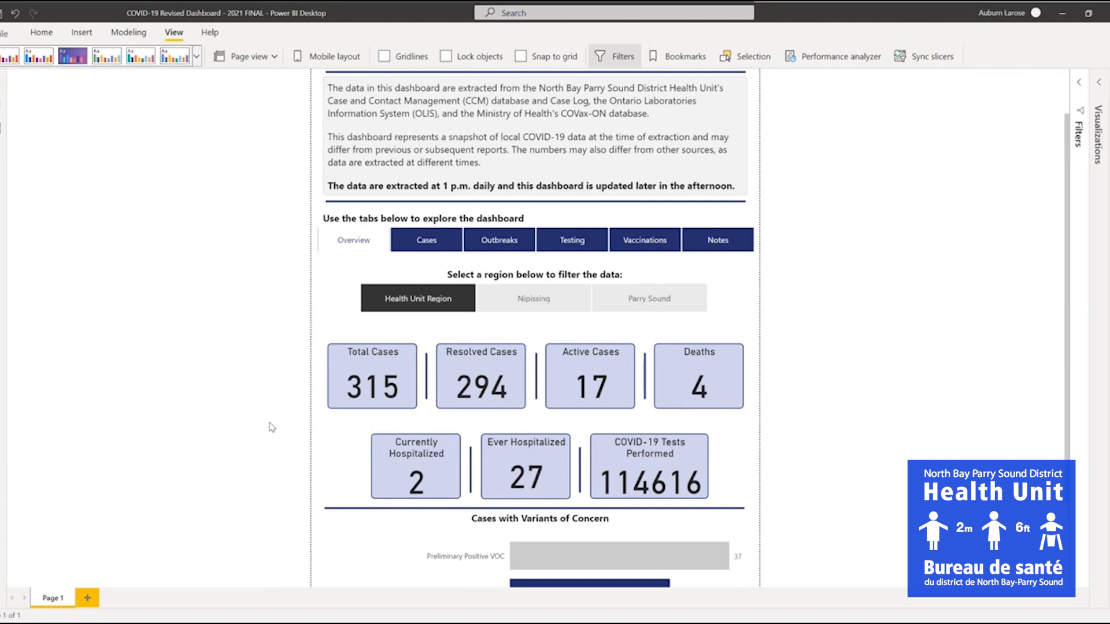
pyautogui.scroll(-3)
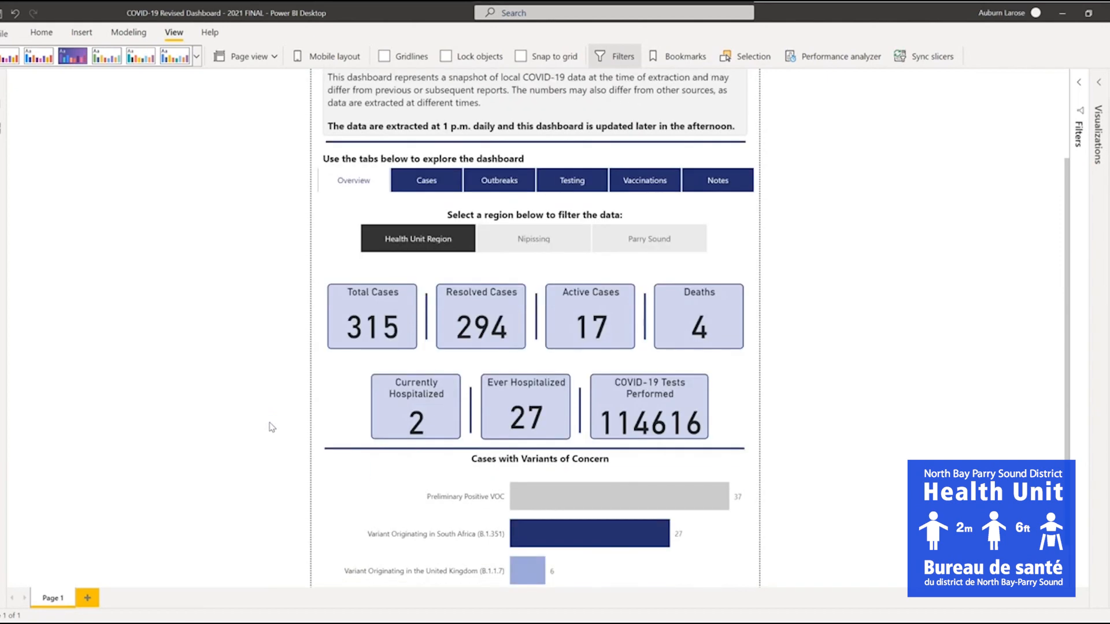
pyautogui.scroll(-3)
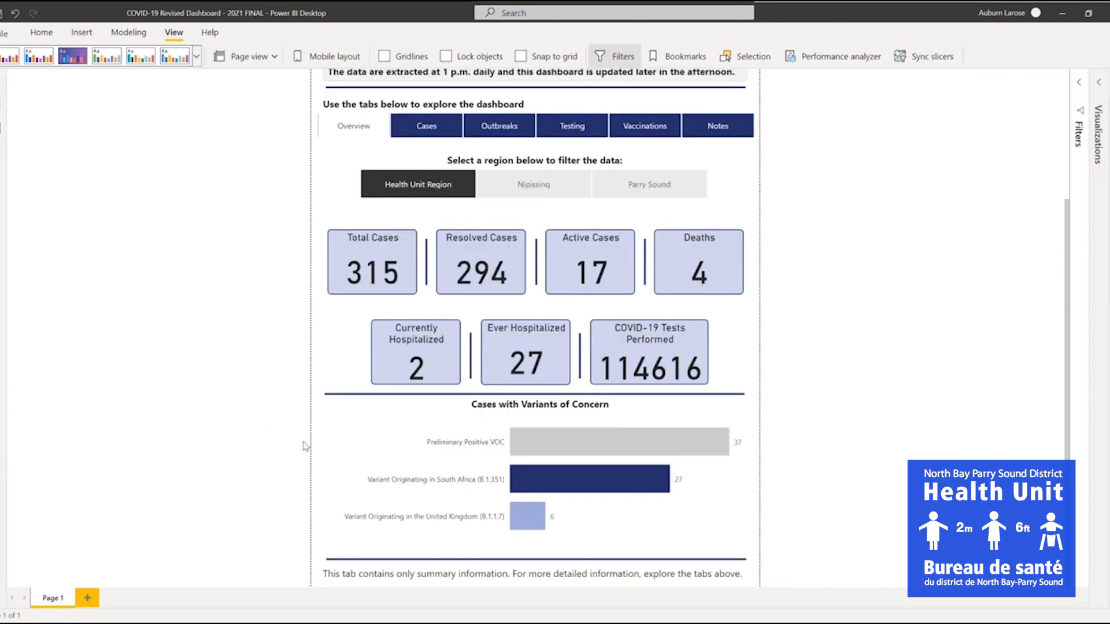
pyautogui.moveTo(382, 496)
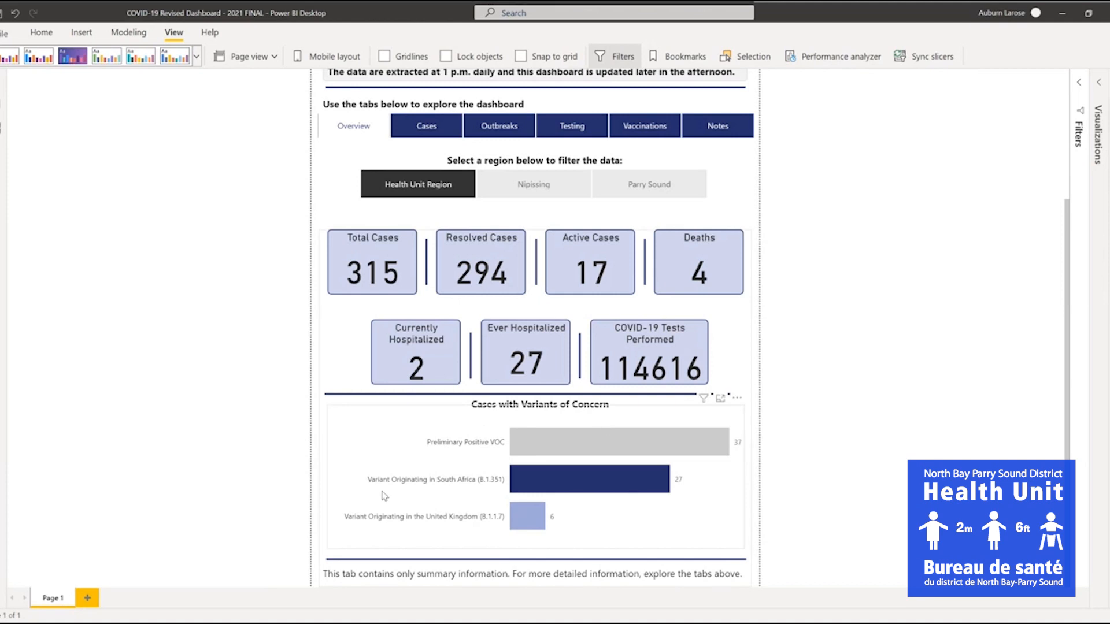
pyautogui.moveTo(651, 474)
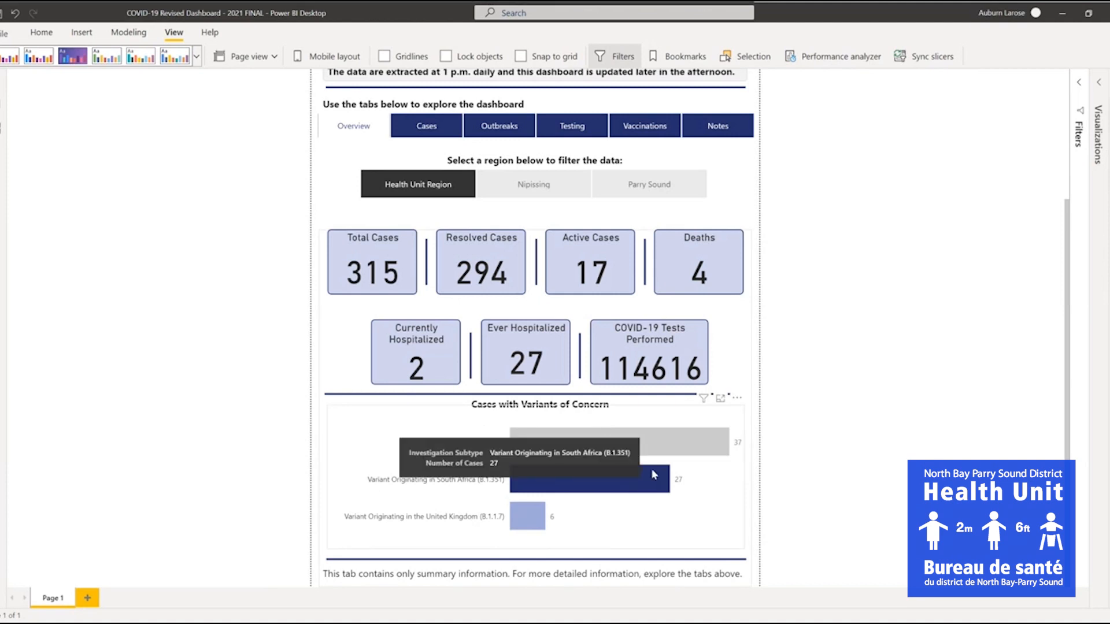
pyautogui.scroll(3)
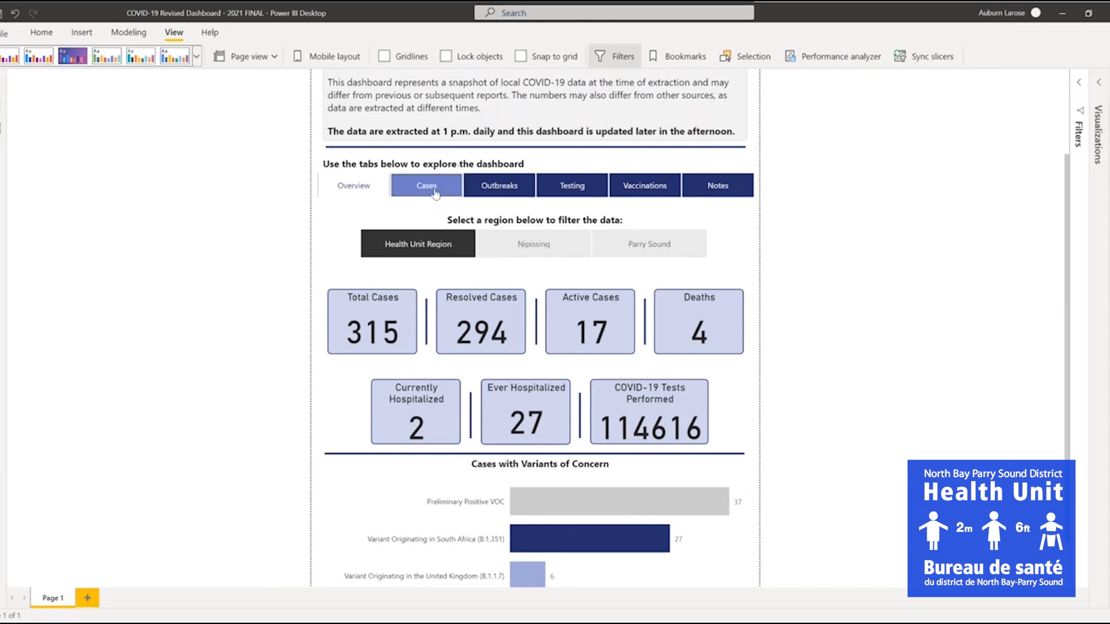
pyautogui.click(354, 185)
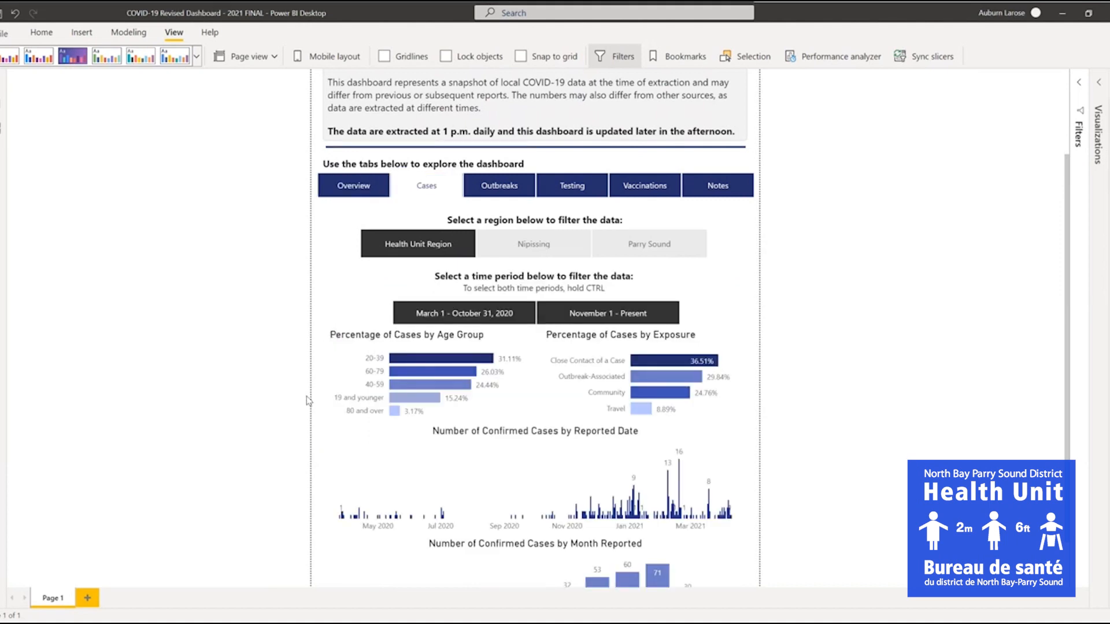
pyautogui.scroll(-3)
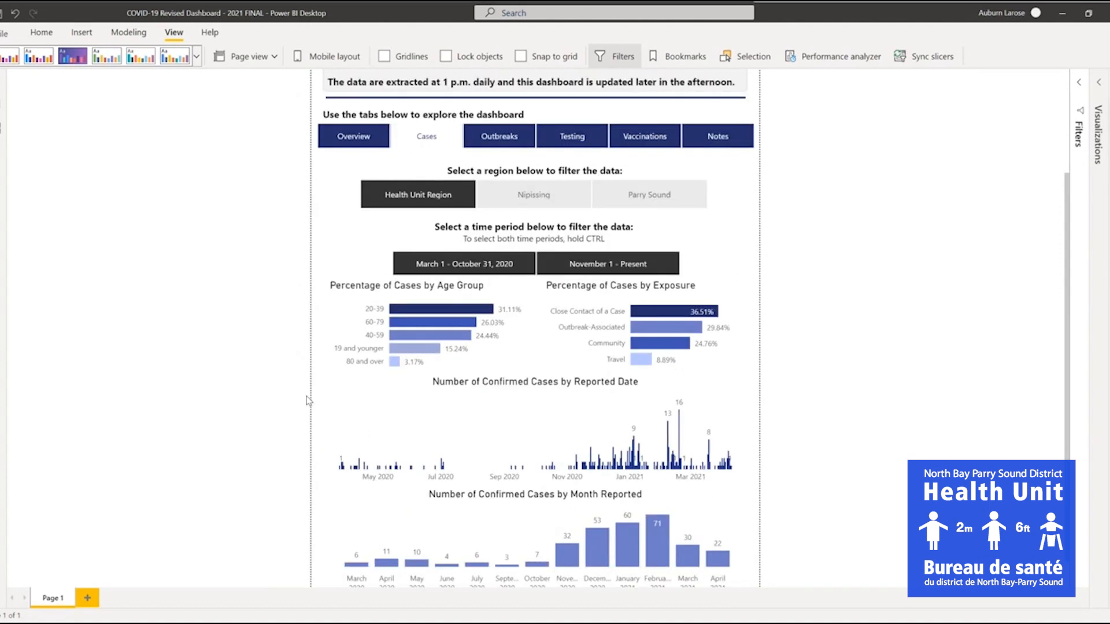
pyautogui.scroll(3)
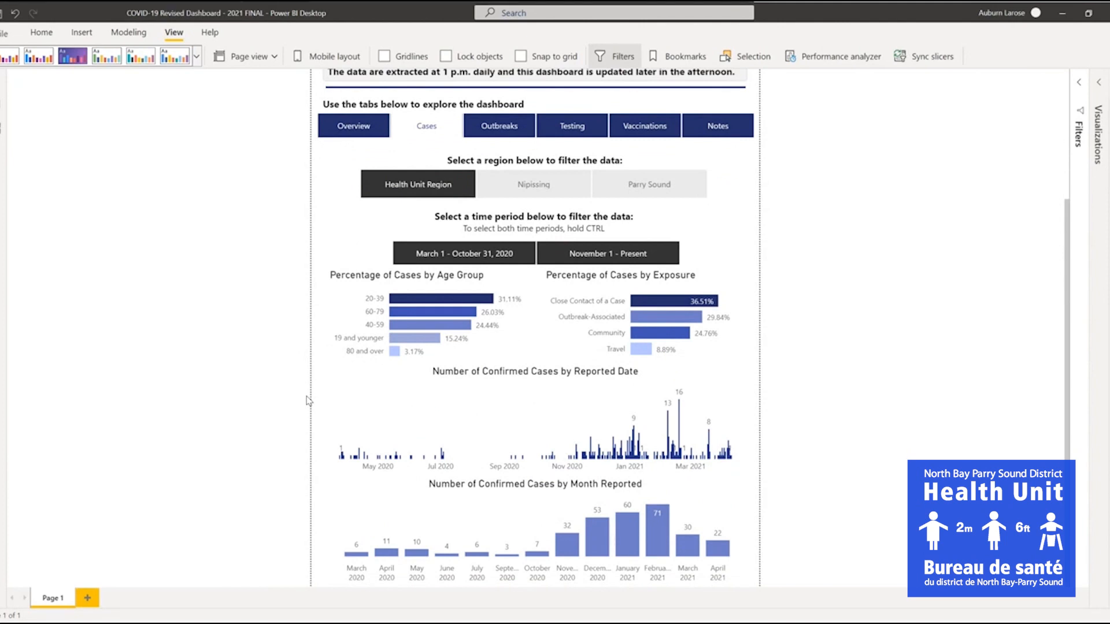
pyautogui.moveTo(699, 226)
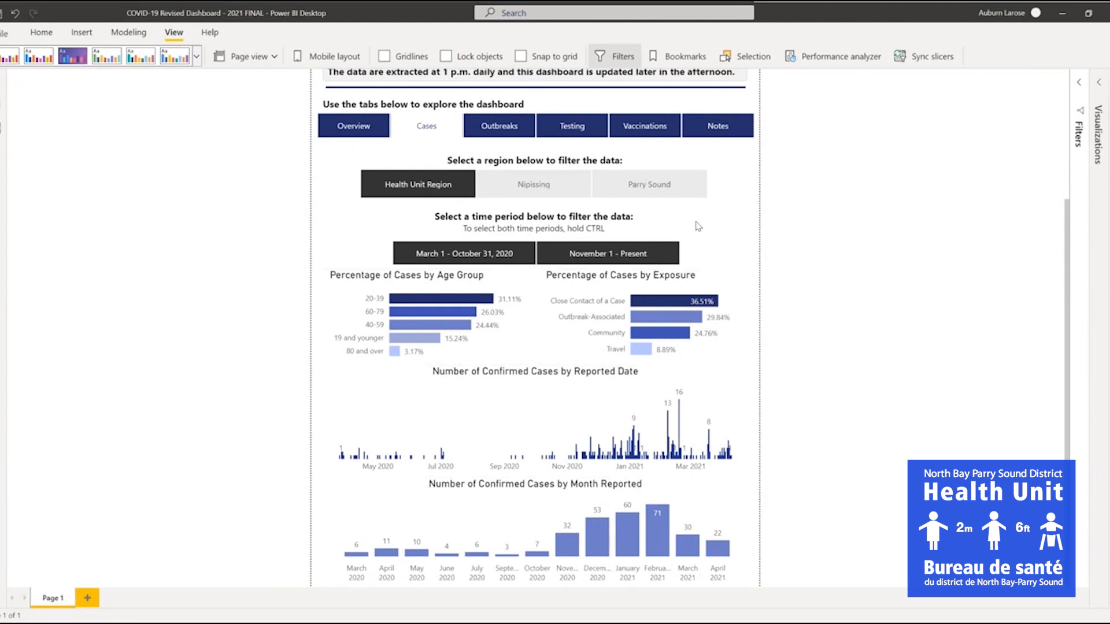
pyautogui.moveTo(814, 185)
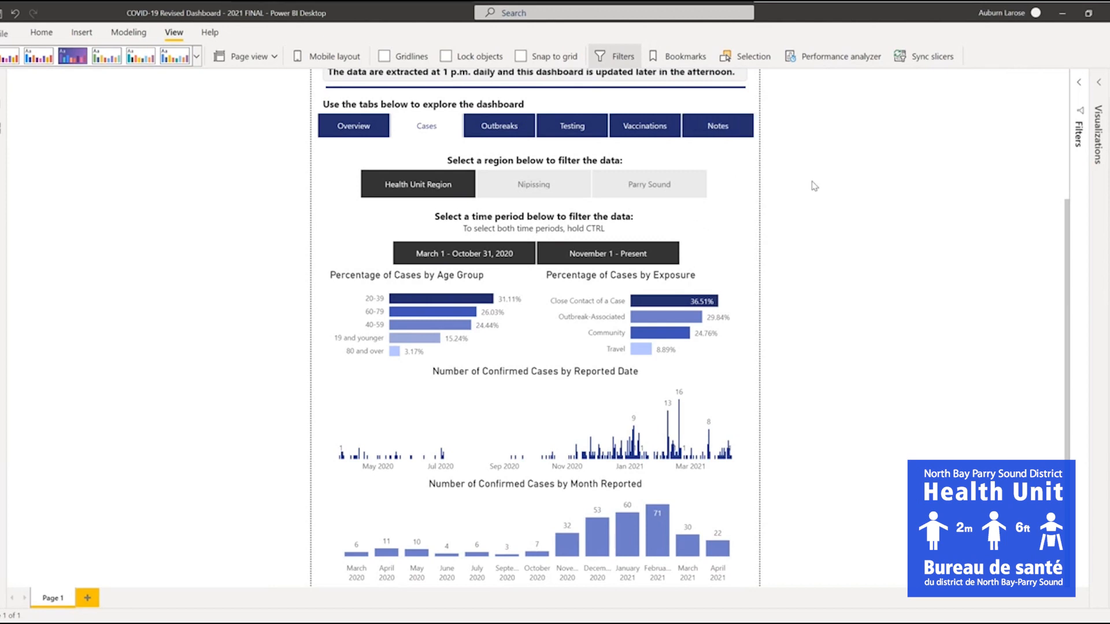
pyautogui.moveTo(848, 241)
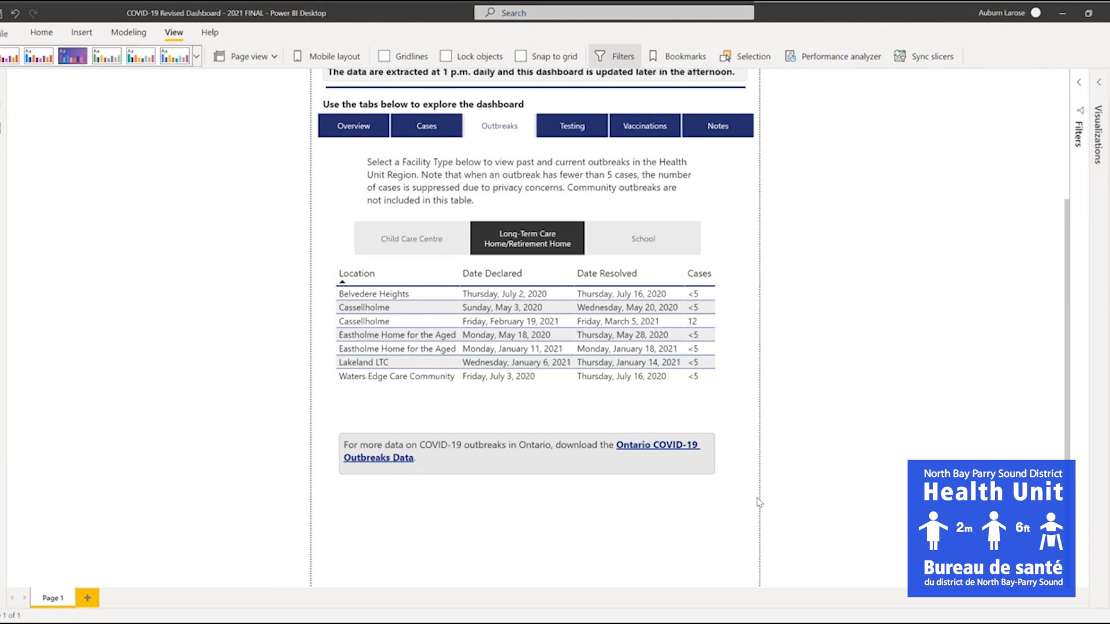
pyautogui.moveTo(673, 523)
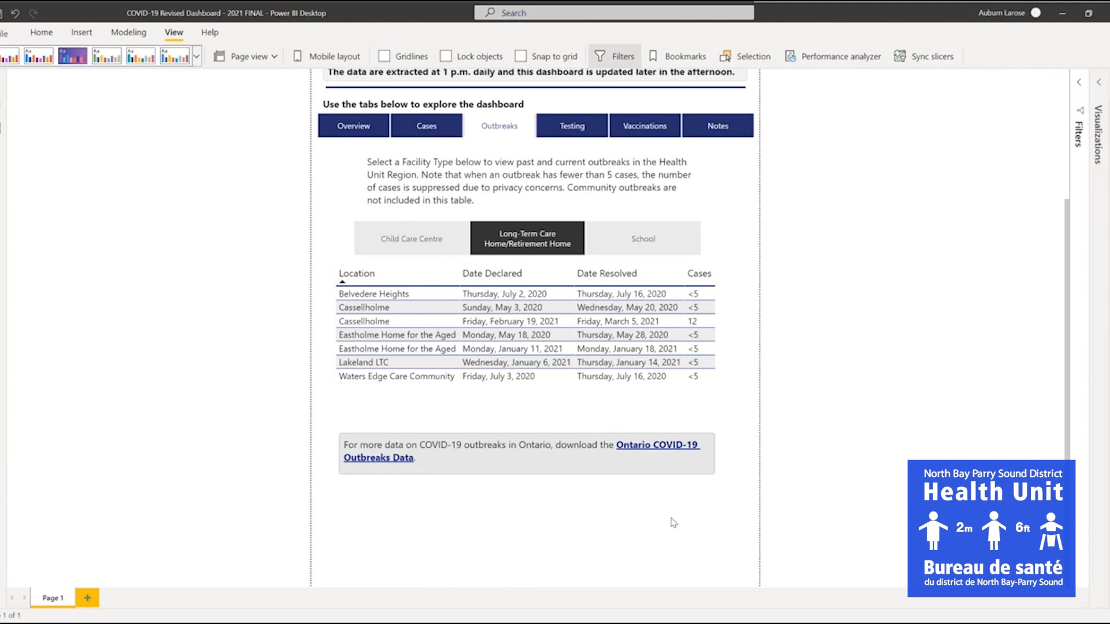
pyautogui.moveTo(575, 131)
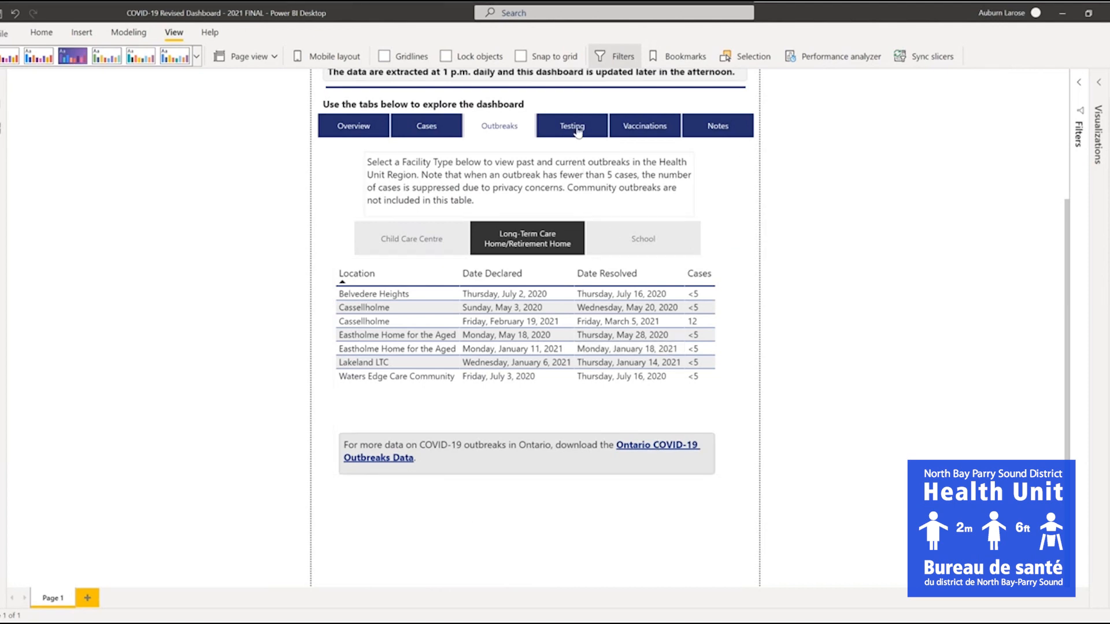
# - Switch the report from the Outbreaks table to the Testing tab
pyautogui.click(571, 125)
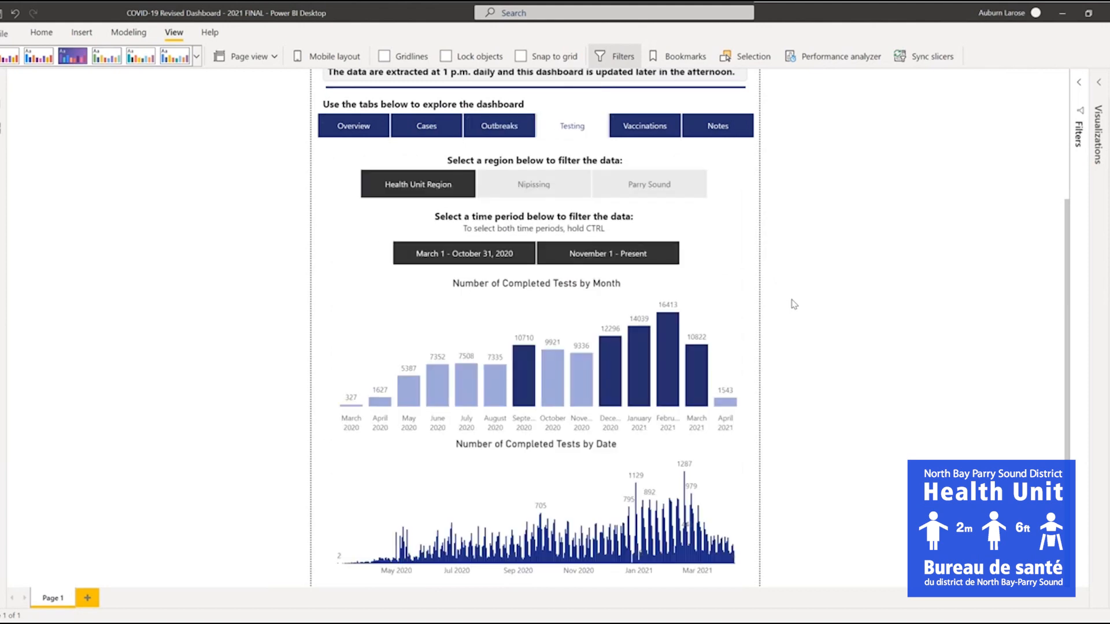
pyautogui.moveTo(790, 334)
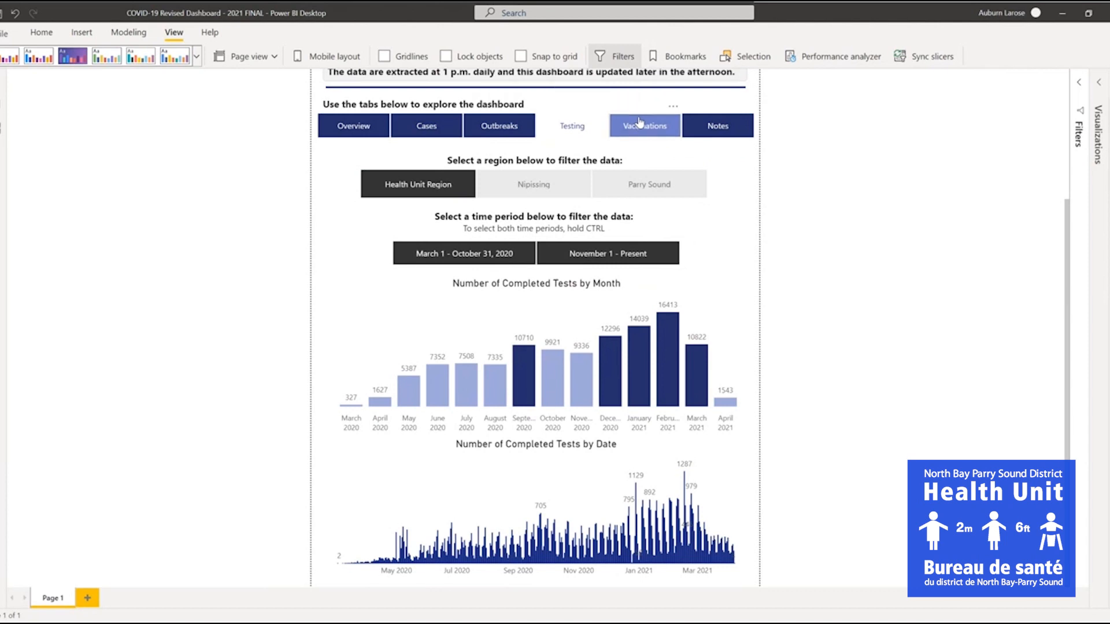
# - Switch the report to the Vaccinations tab with dose figures
pyautogui.click(645, 125)
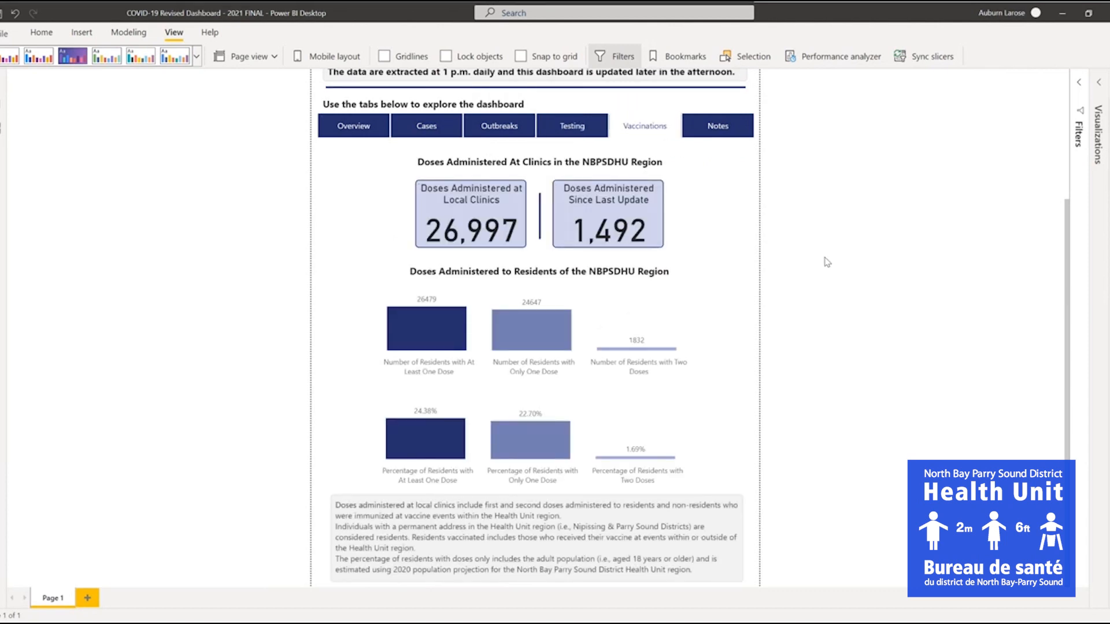
pyautogui.moveTo(816, 244)
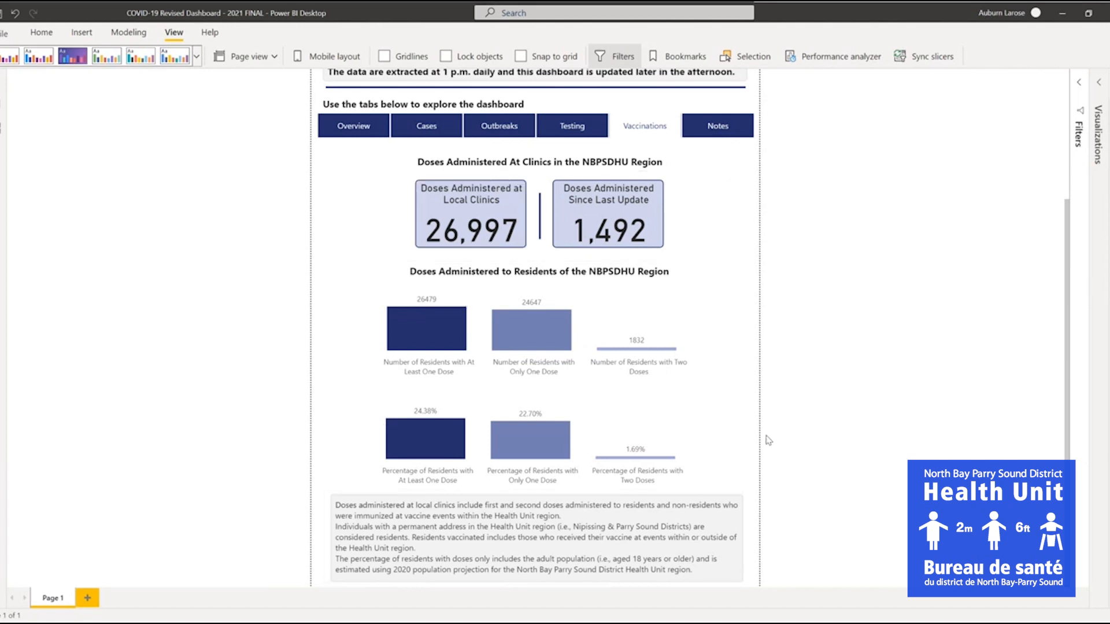
pyautogui.moveTo(704, 206)
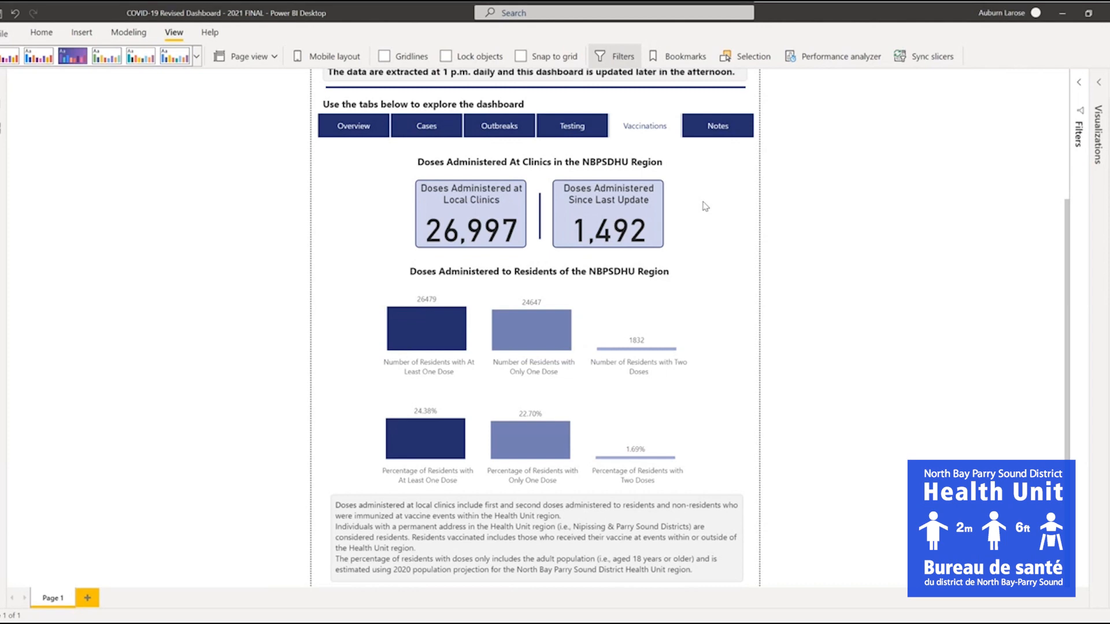
pyautogui.moveTo(731, 345)
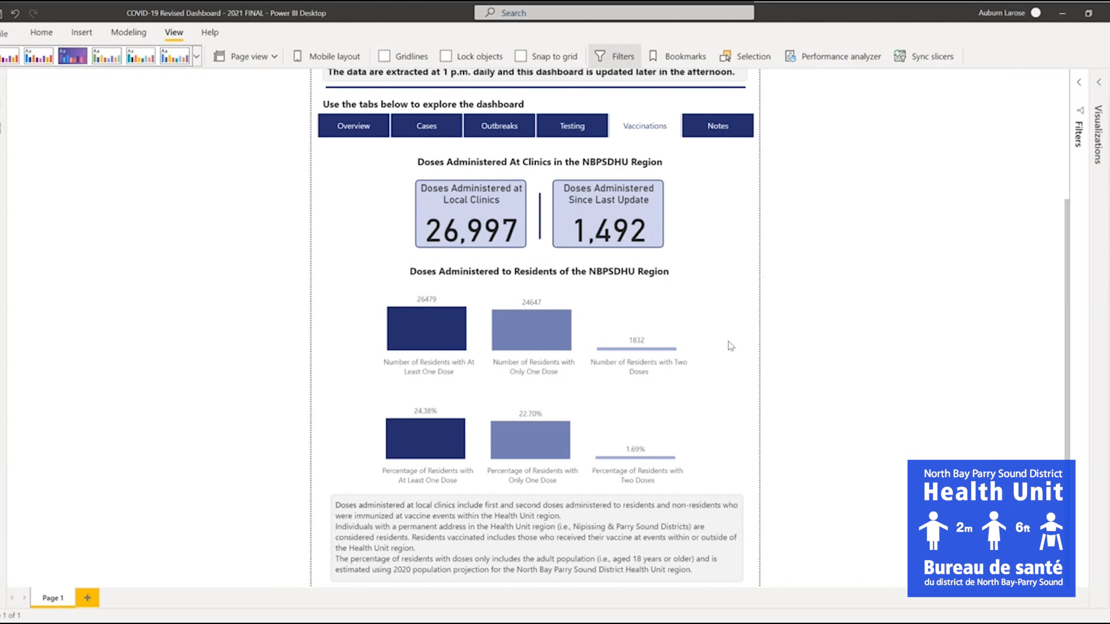
pyautogui.moveTo(667, 367)
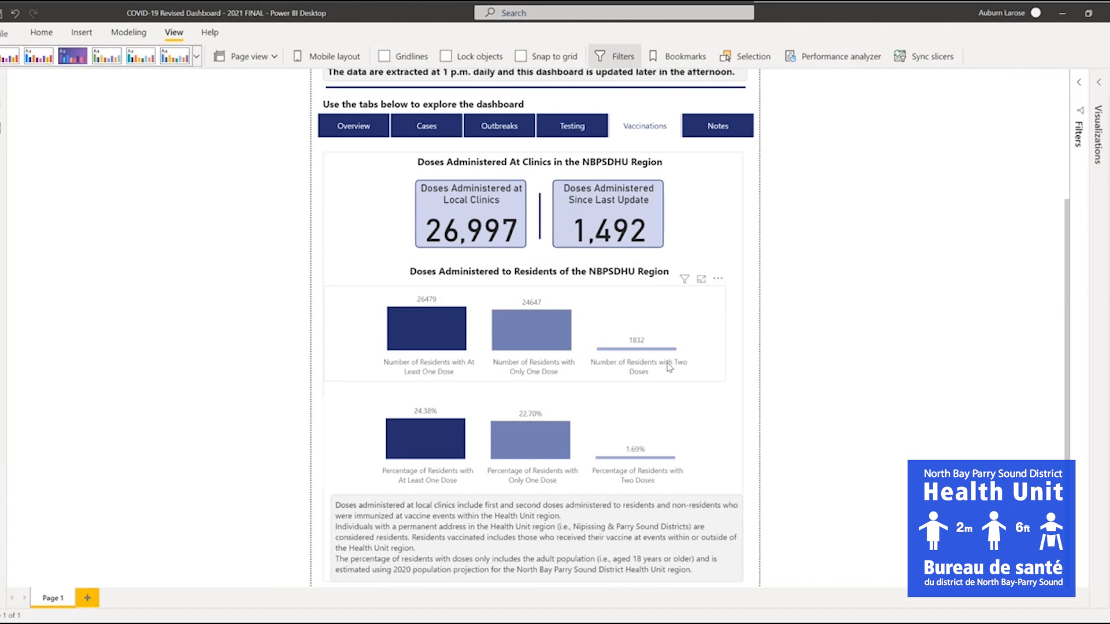
pyautogui.moveTo(701, 367)
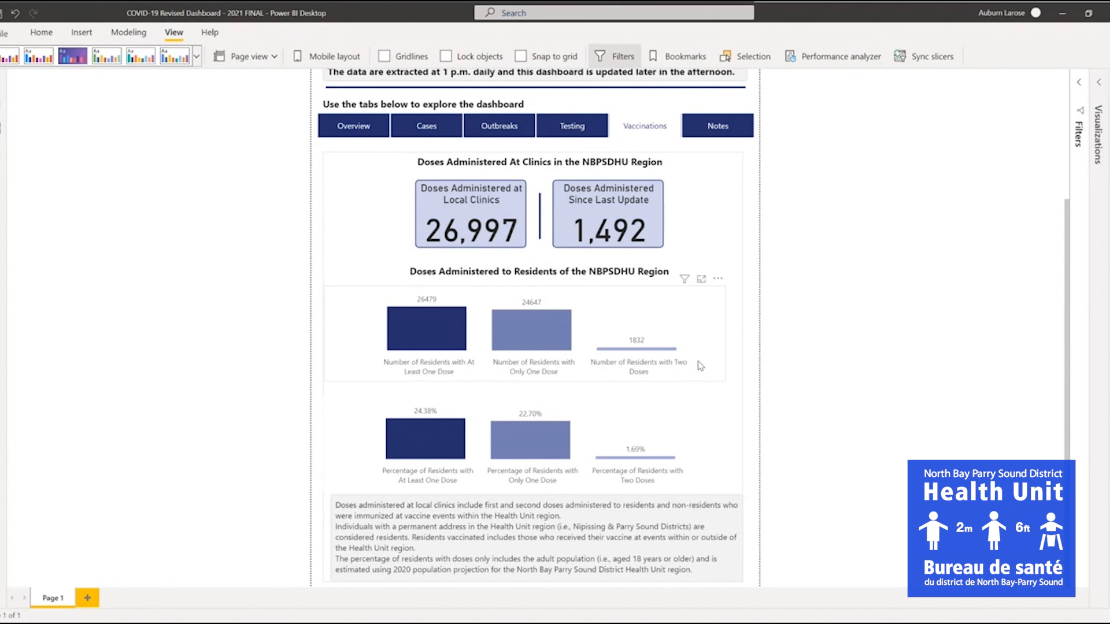
pyautogui.moveTo(597, 507)
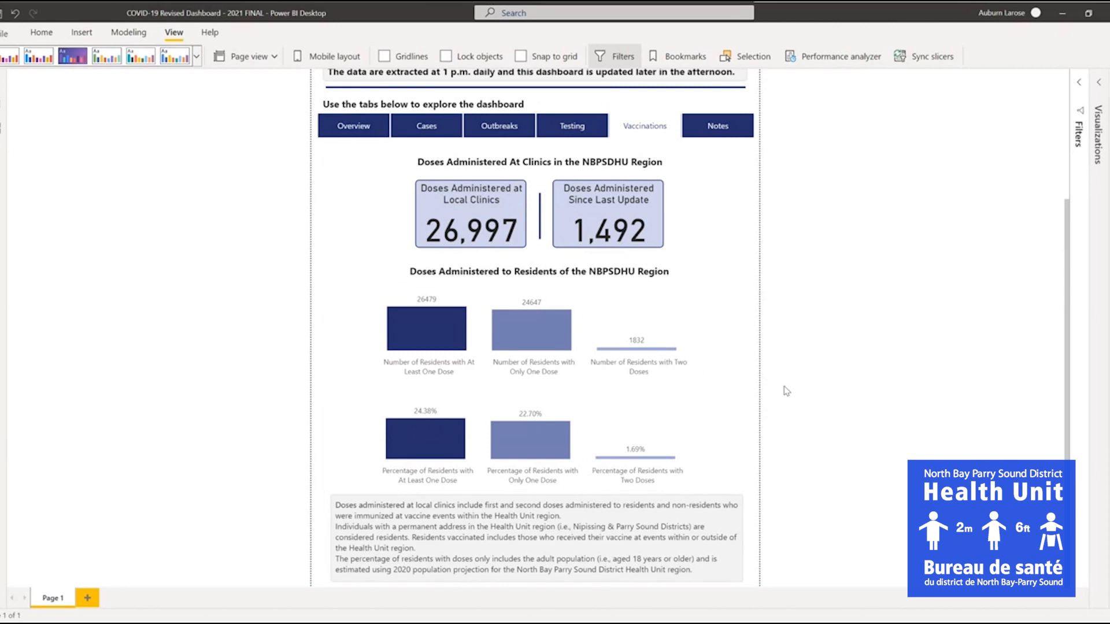
pyautogui.moveTo(796, 367)
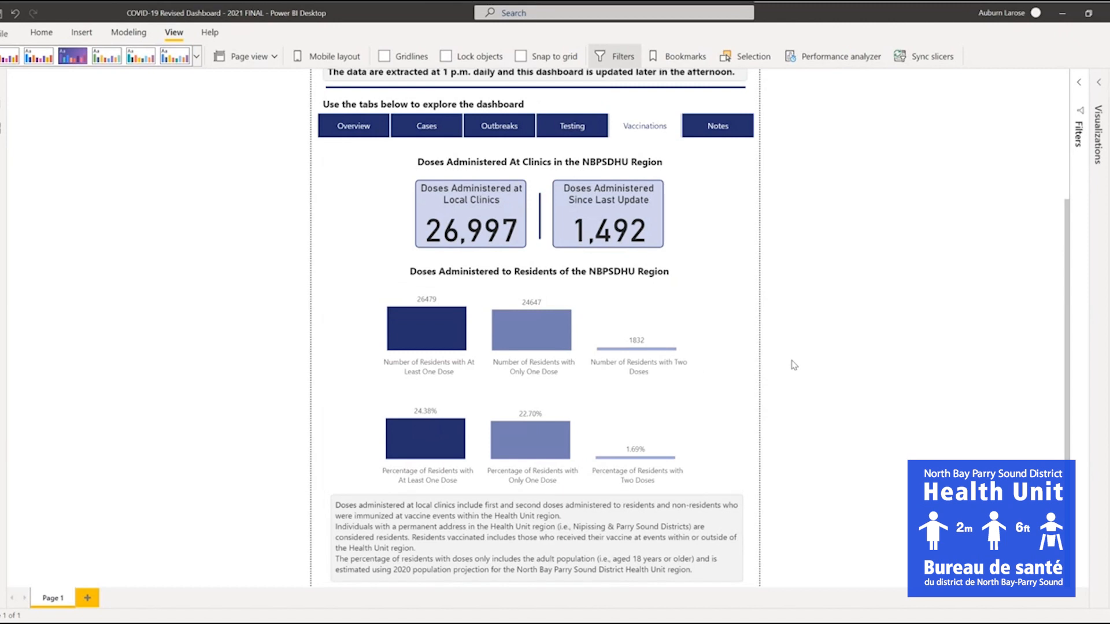
# - Scroll up from the vaccination charts and switch to the Notes glossary tab
pyautogui.scroll(3)
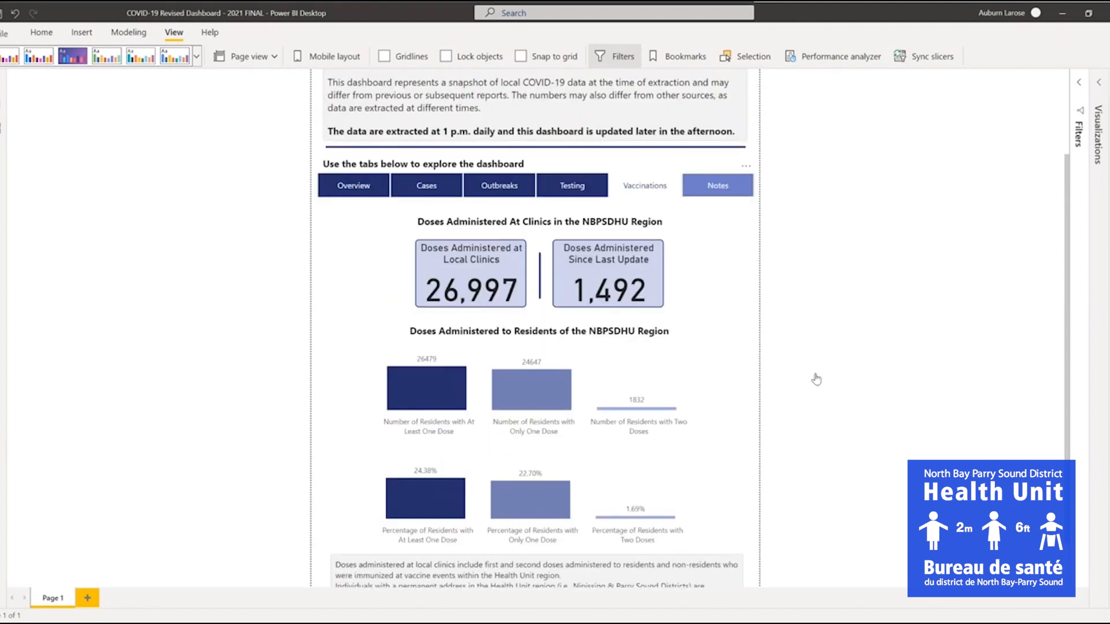
pyautogui.click(717, 185)
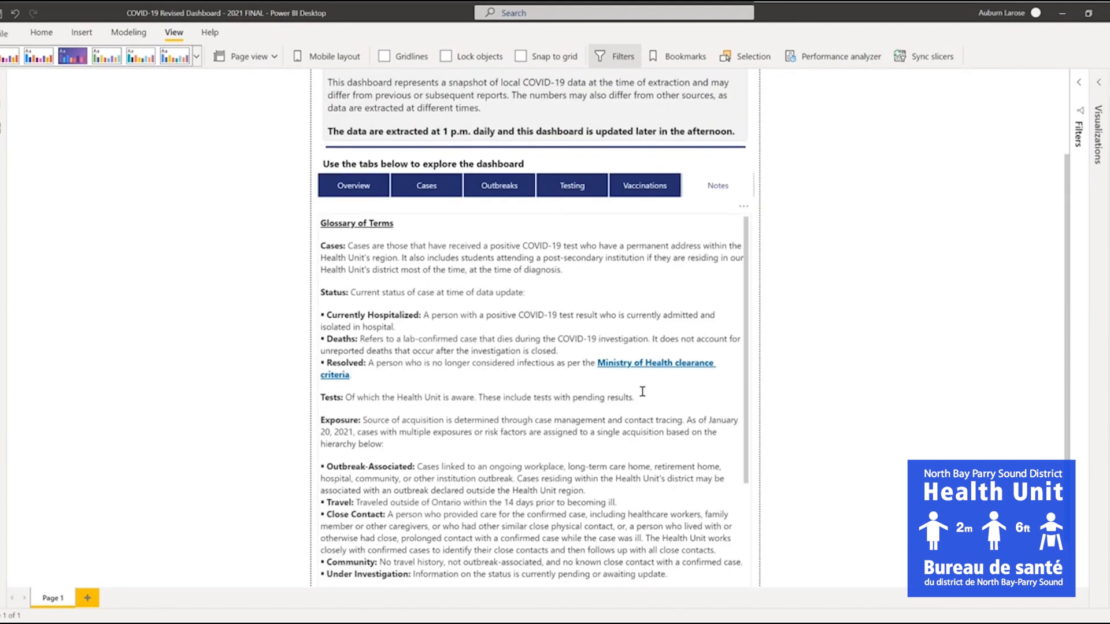